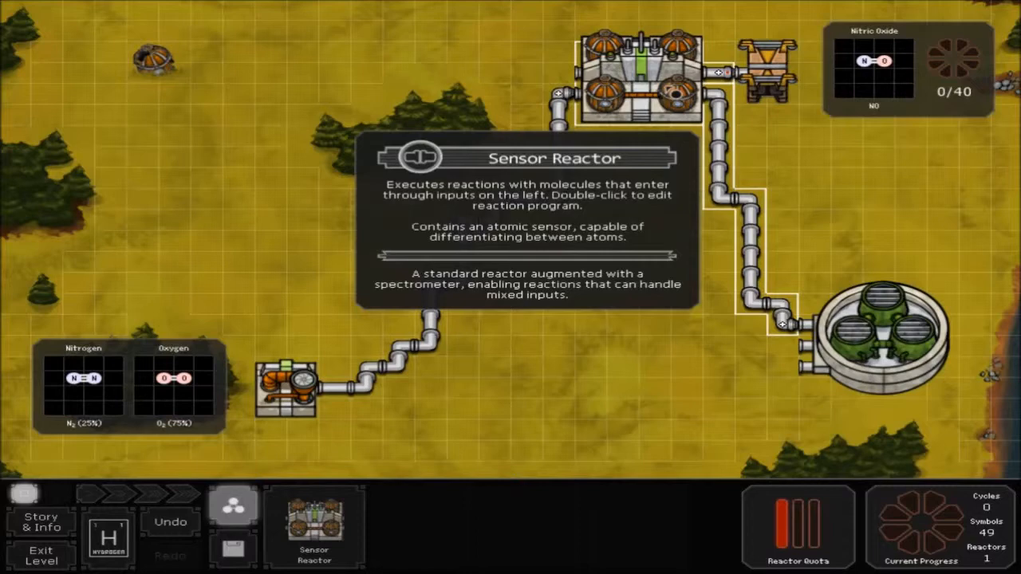
Step: Open the Sensor Reactor's program from the planet map
double_click(284, 389)
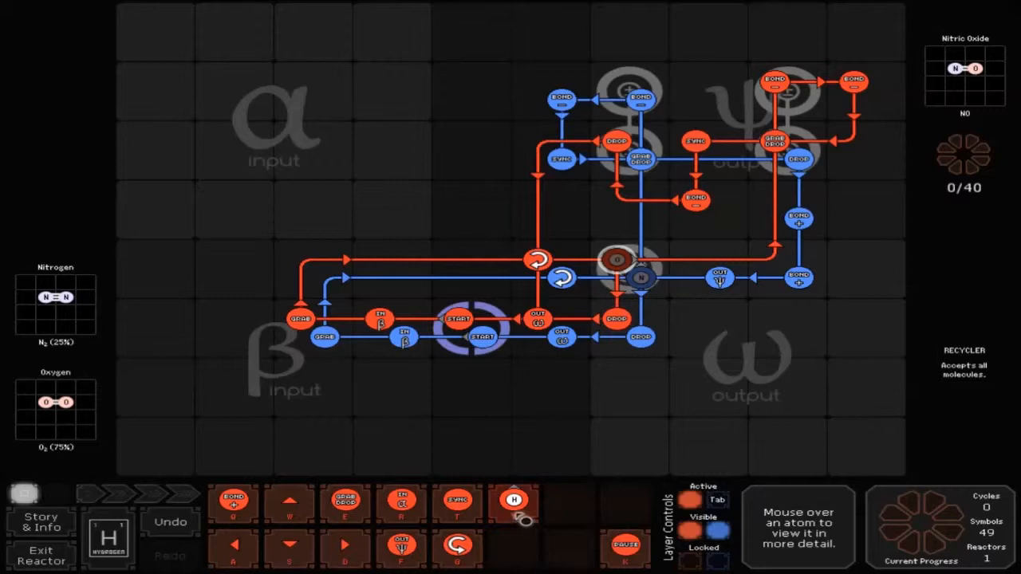
mouse_move(651, 284)
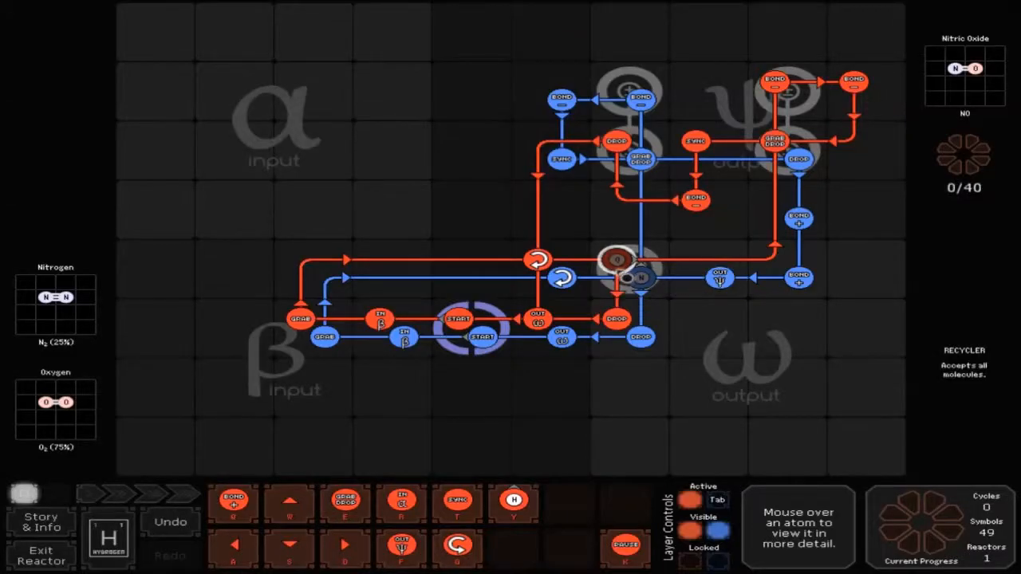
click(620, 258)
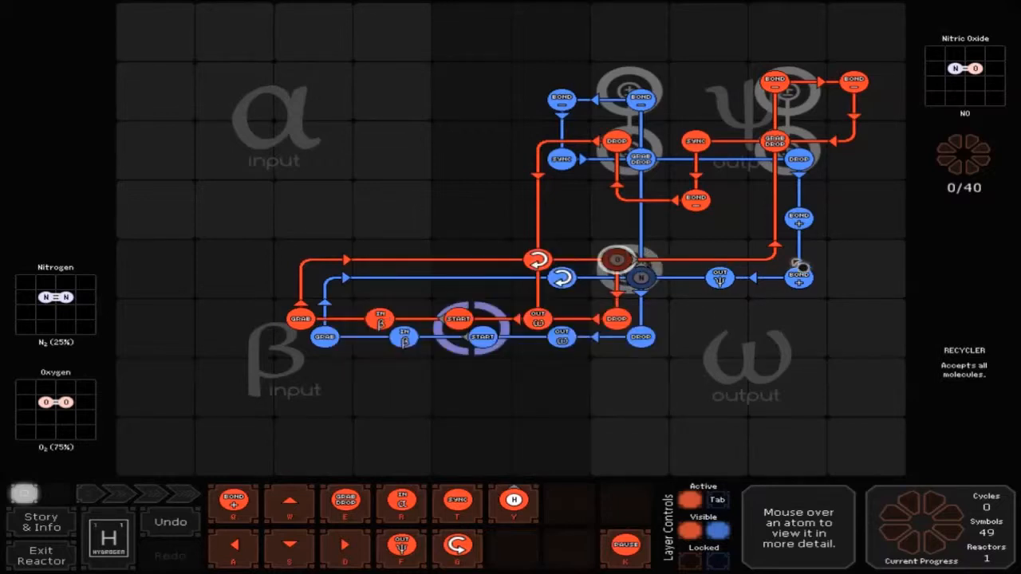
mouse_move(806, 98)
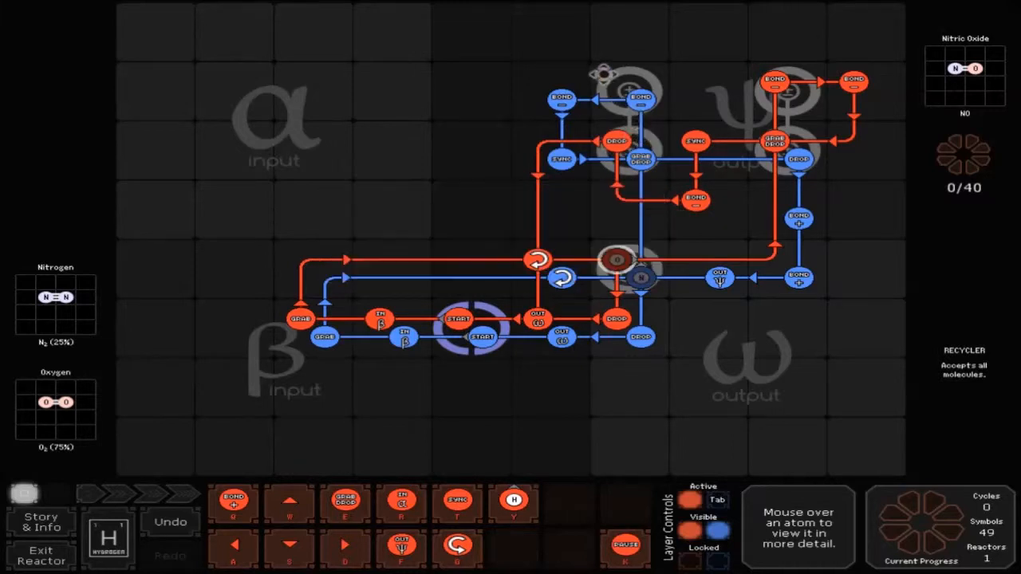
mouse_move(542, 179)
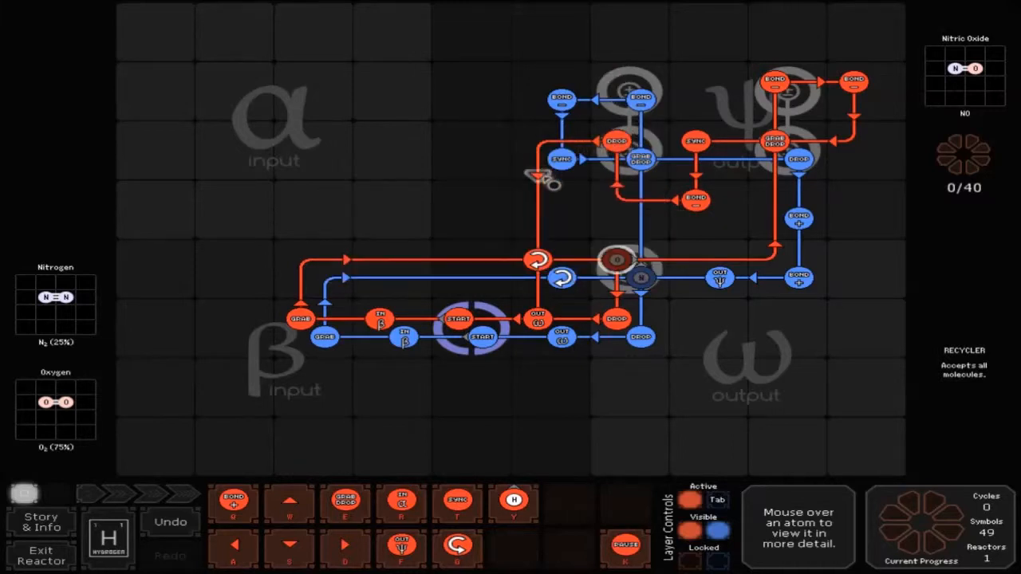